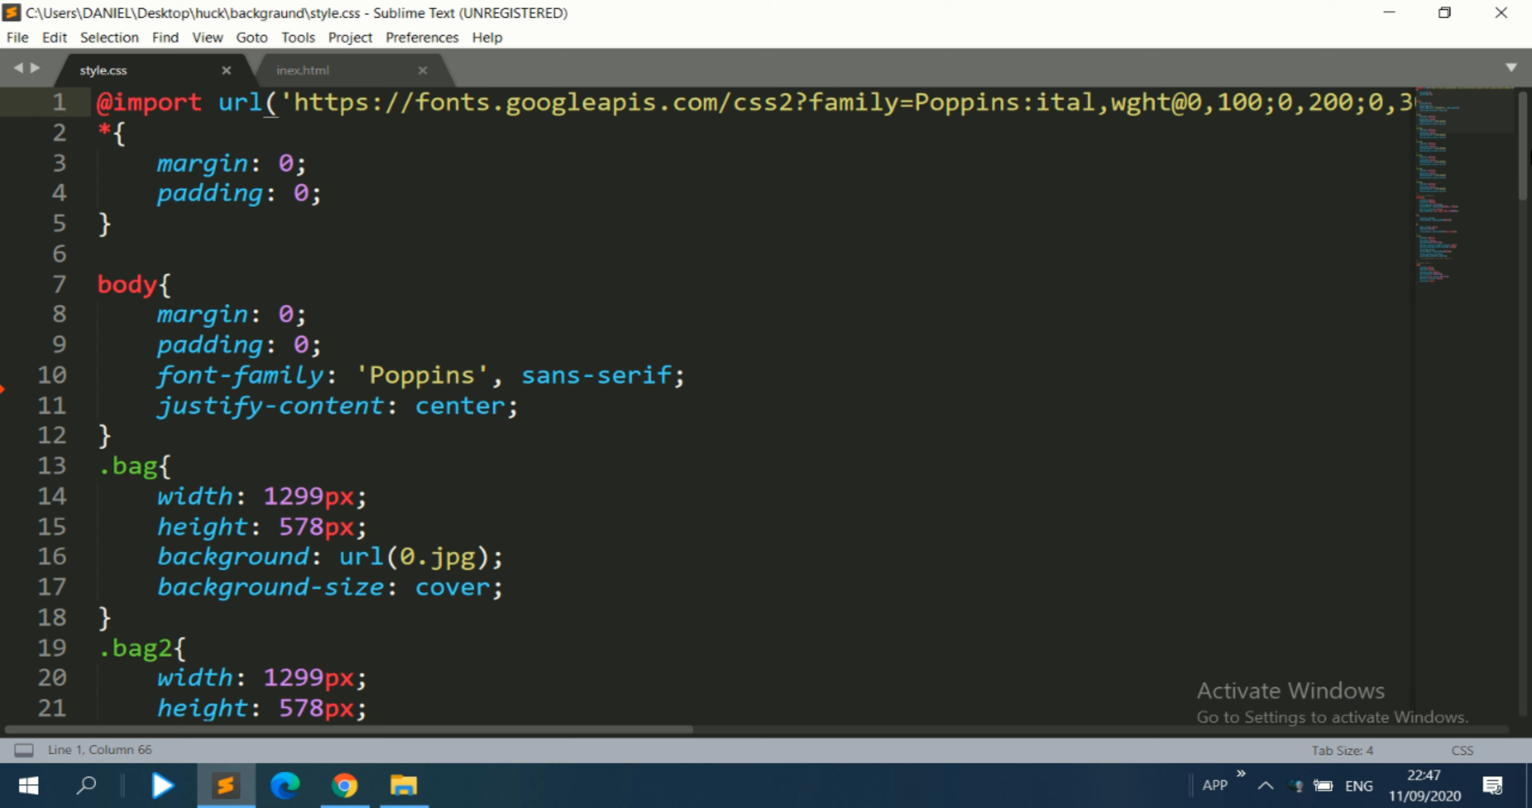
pyautogui.moveTo(1521, 161)
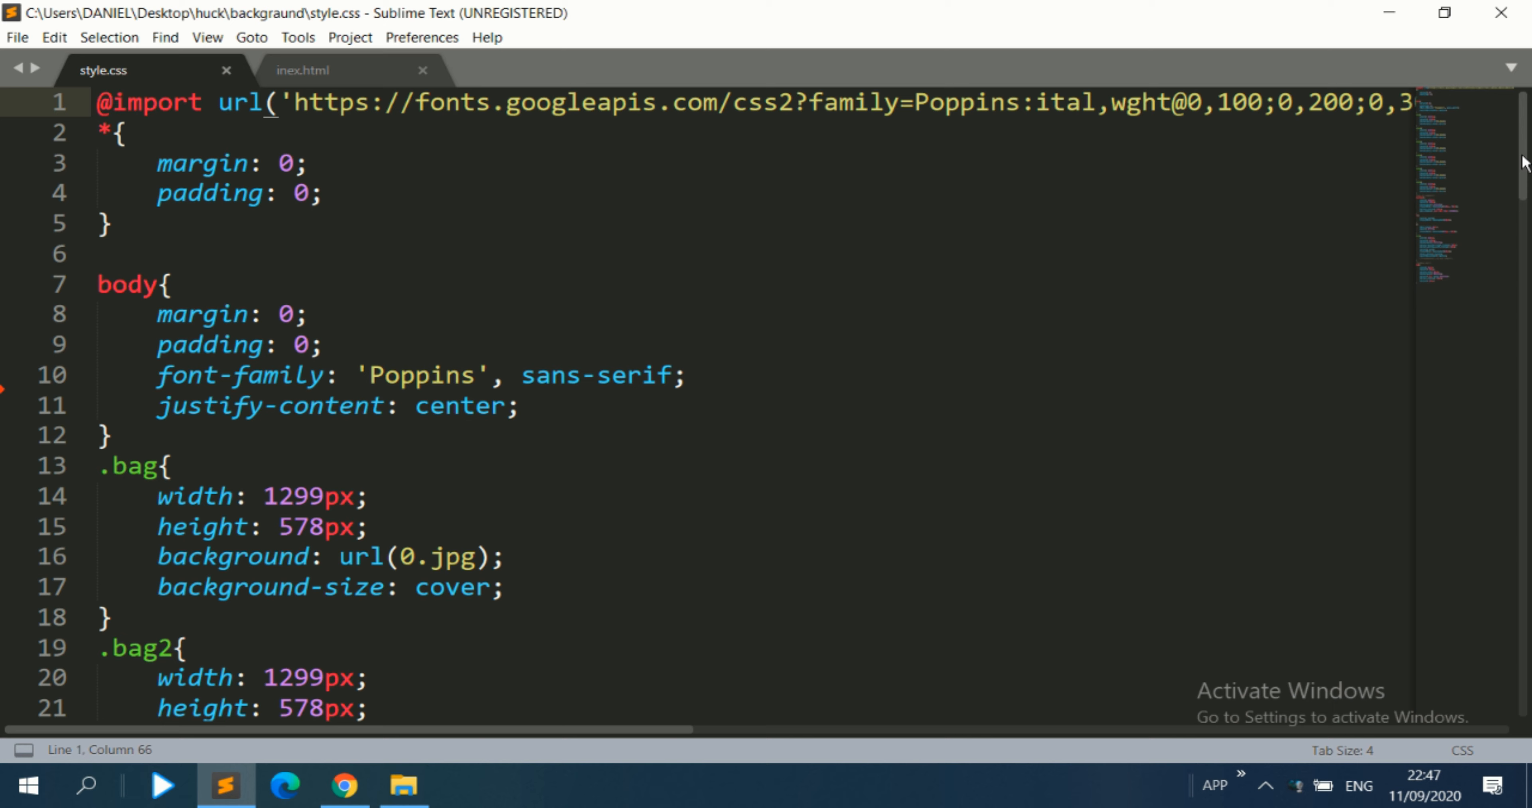
# - Review the stylesheet, then bring the inex.html page markup into view
pyautogui.scroll(-3)
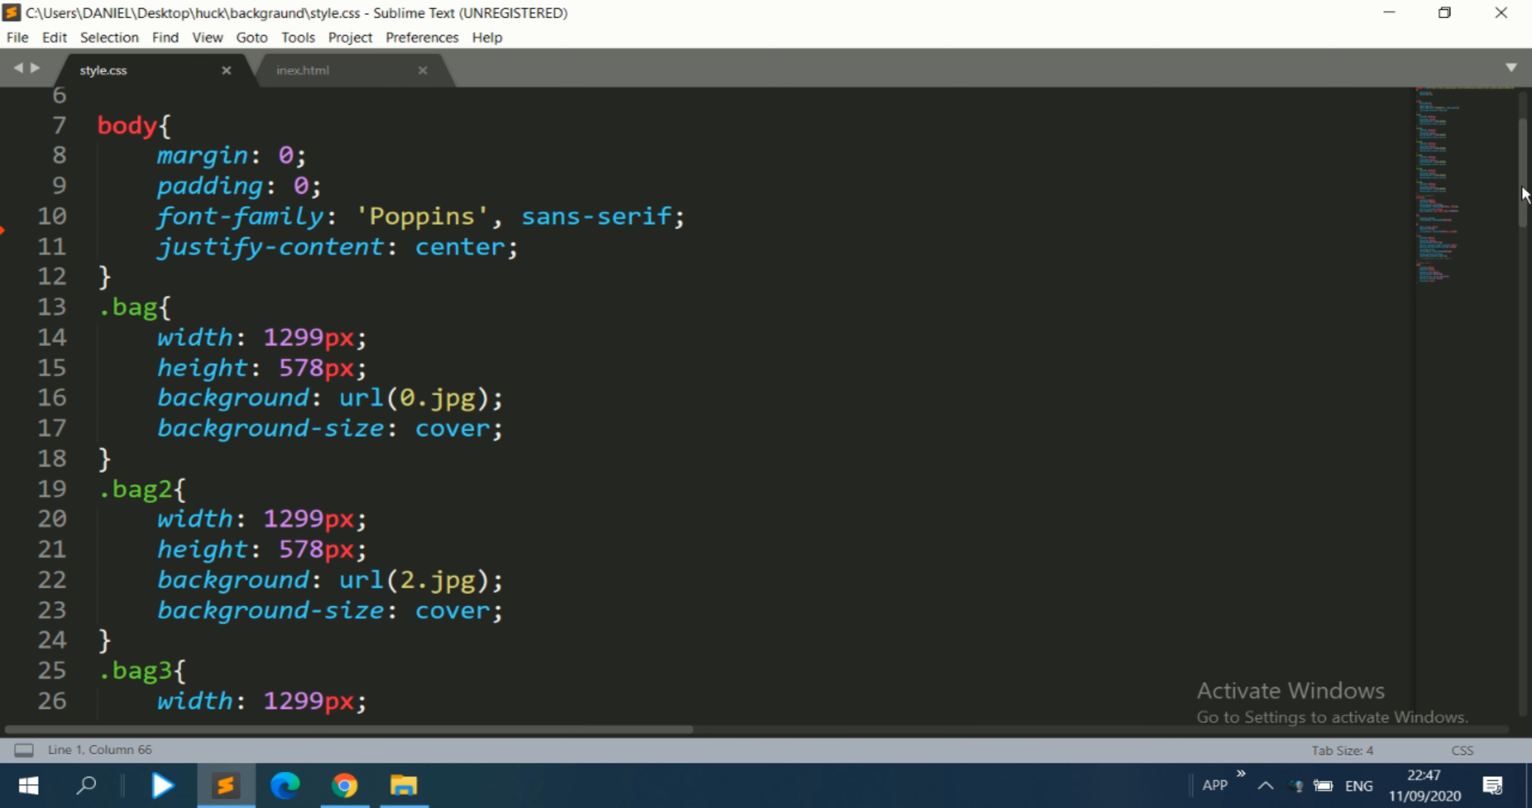
pyautogui.scroll(-3)
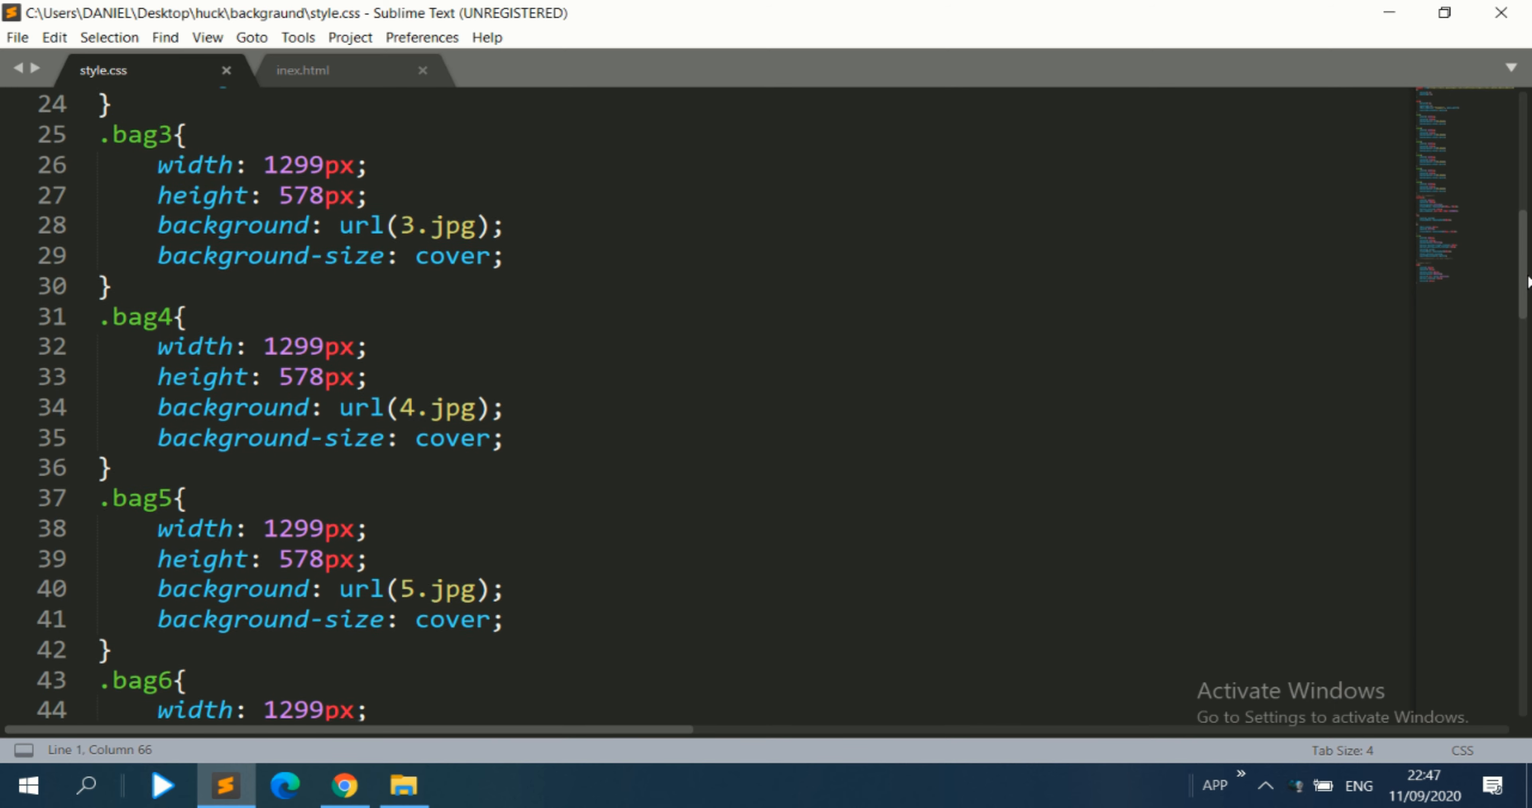
pyautogui.scroll(-3)
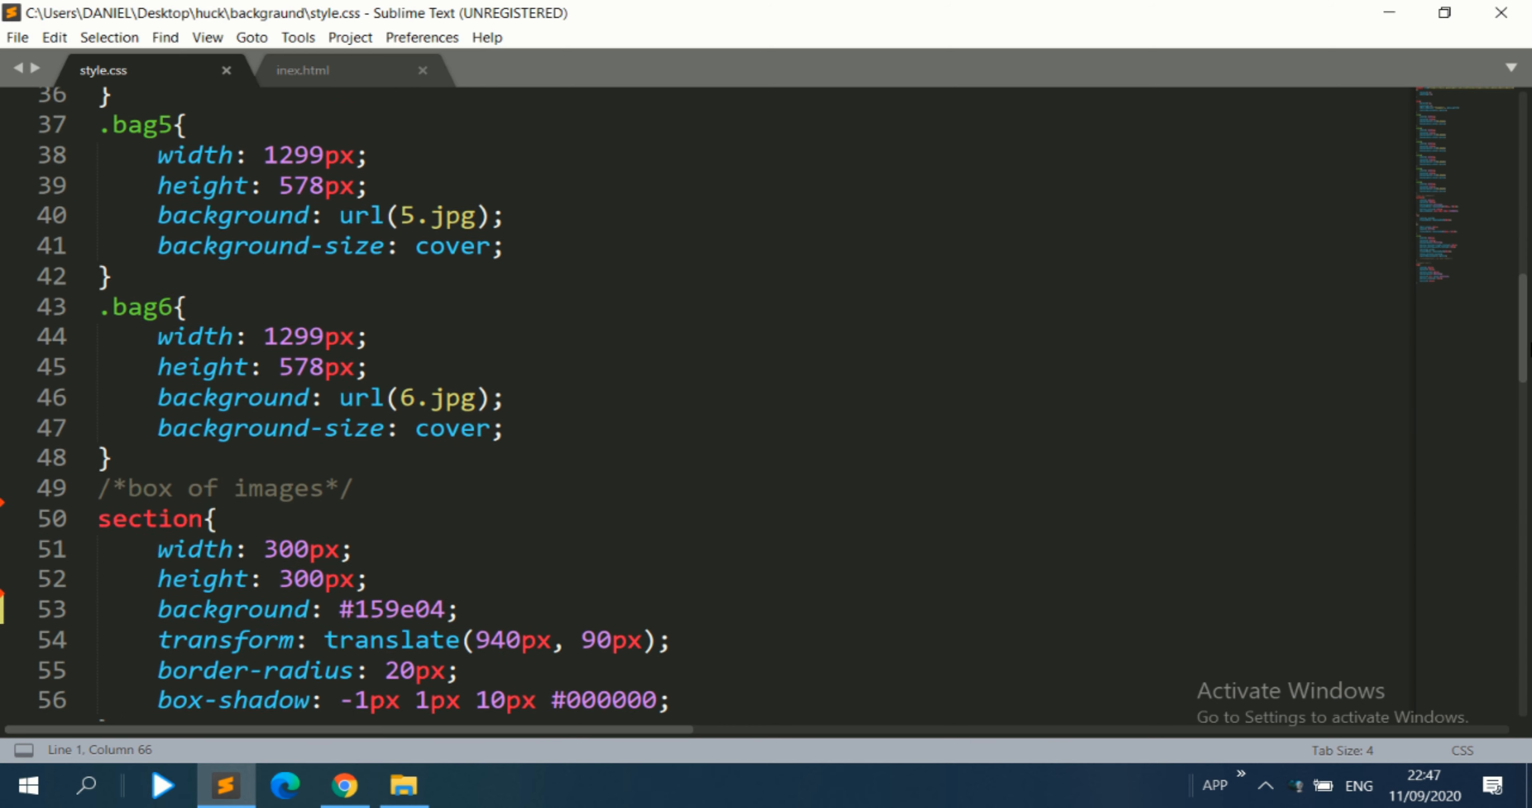
pyautogui.scroll(-3)
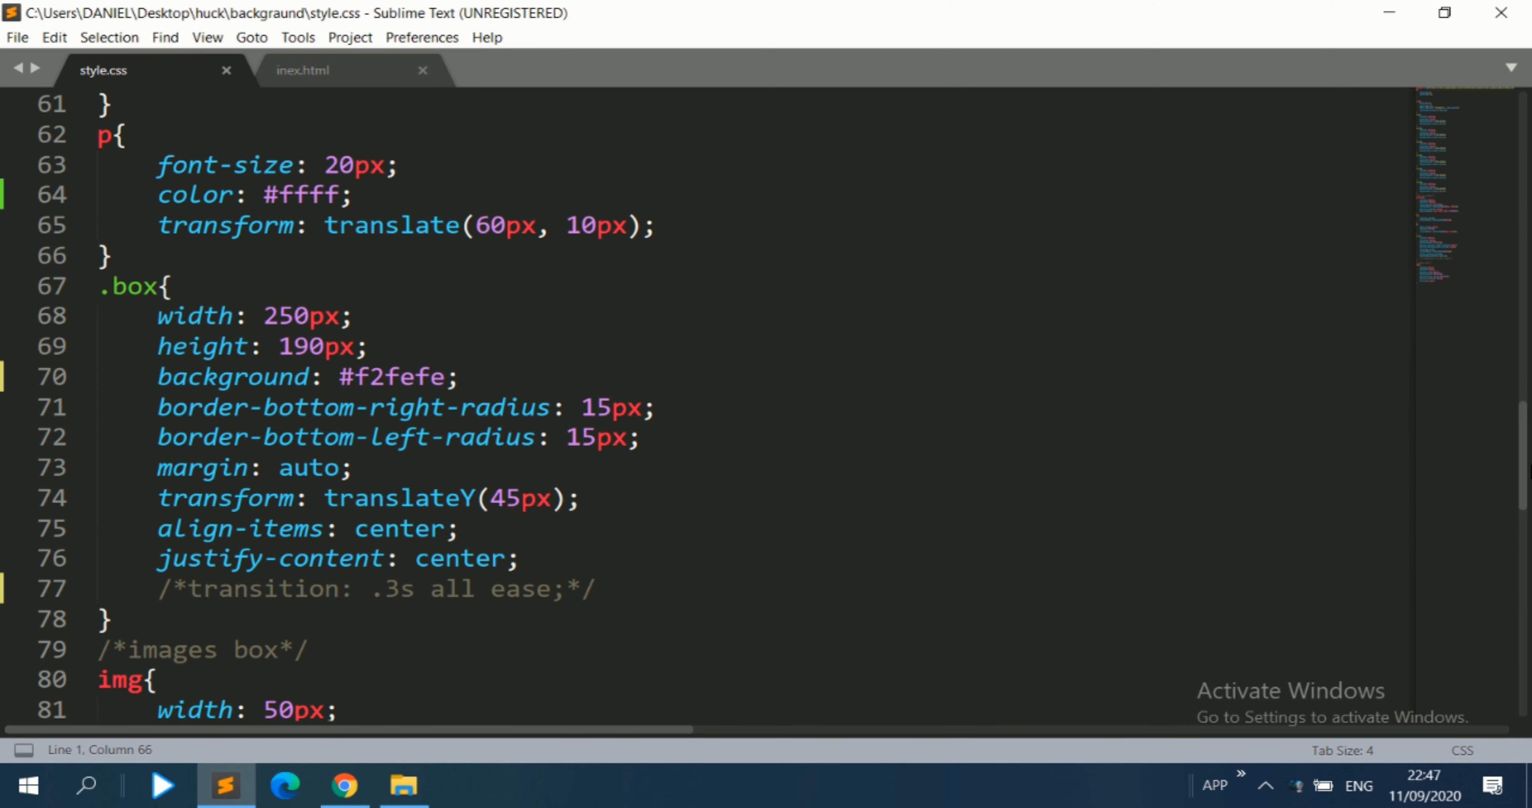
pyautogui.scroll(-3)
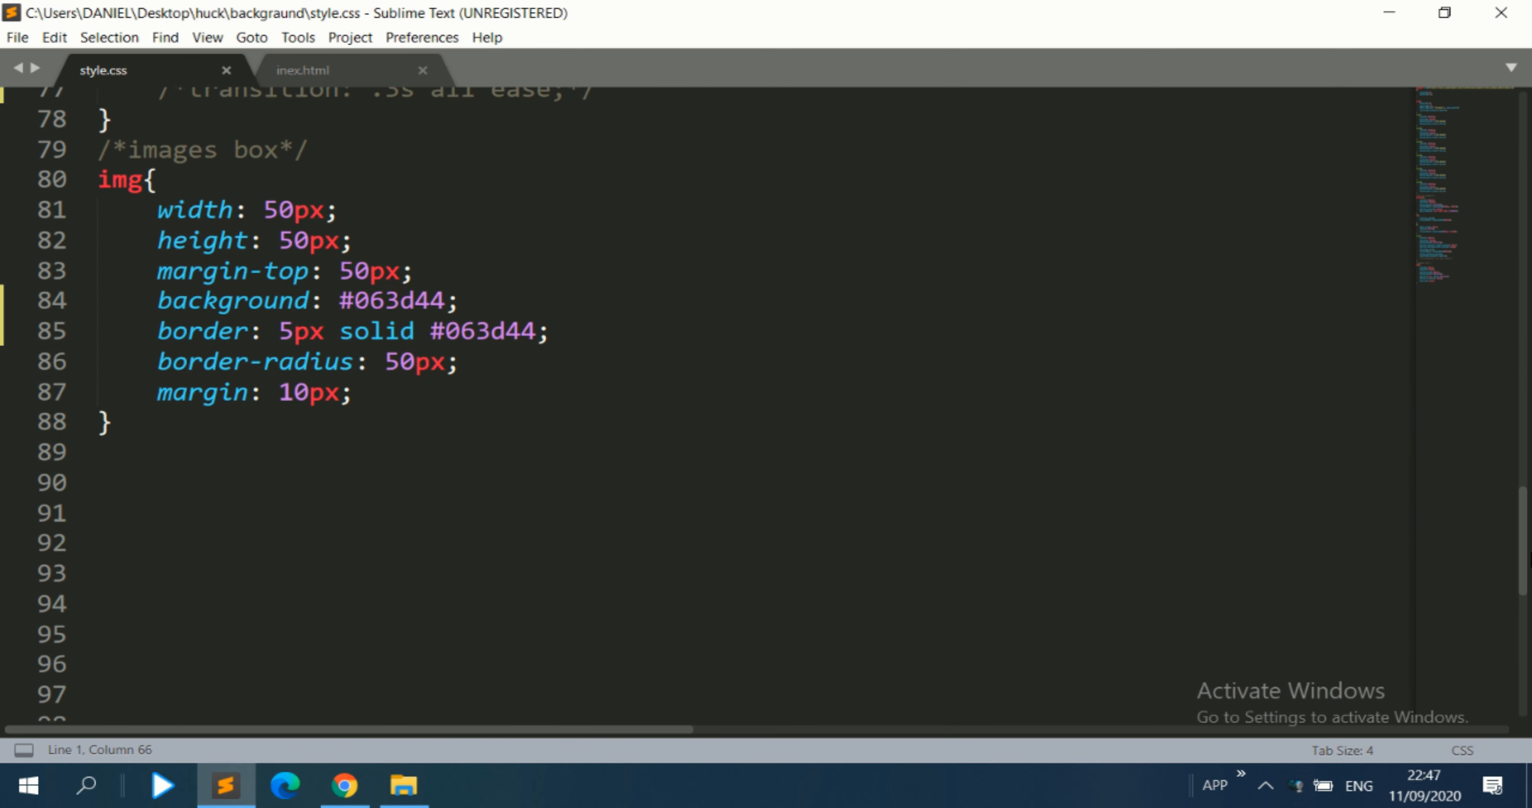
pyautogui.scroll(3)
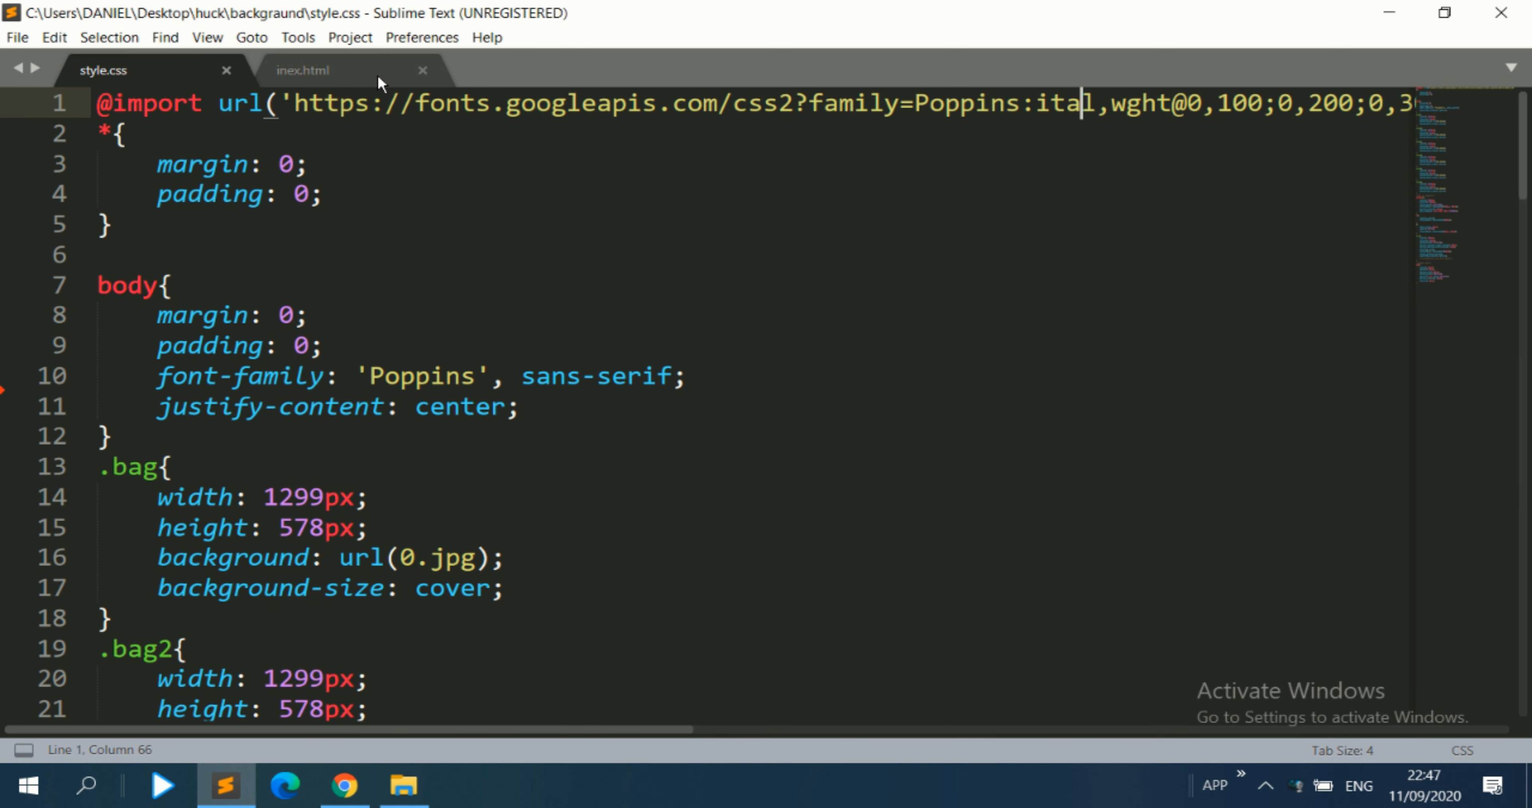
pyautogui.click(303, 70)
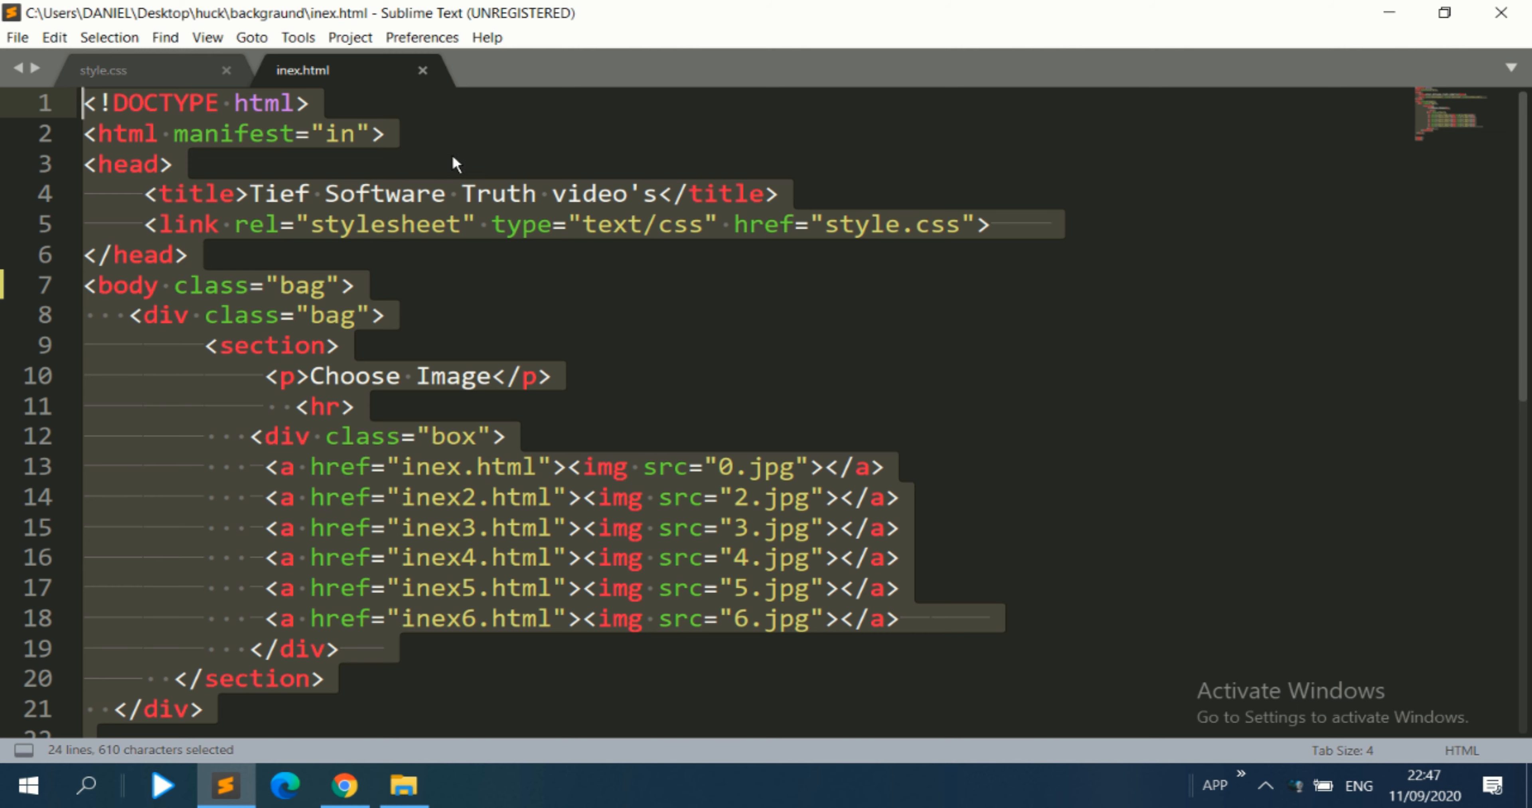
pyautogui.moveTo(527, 192)
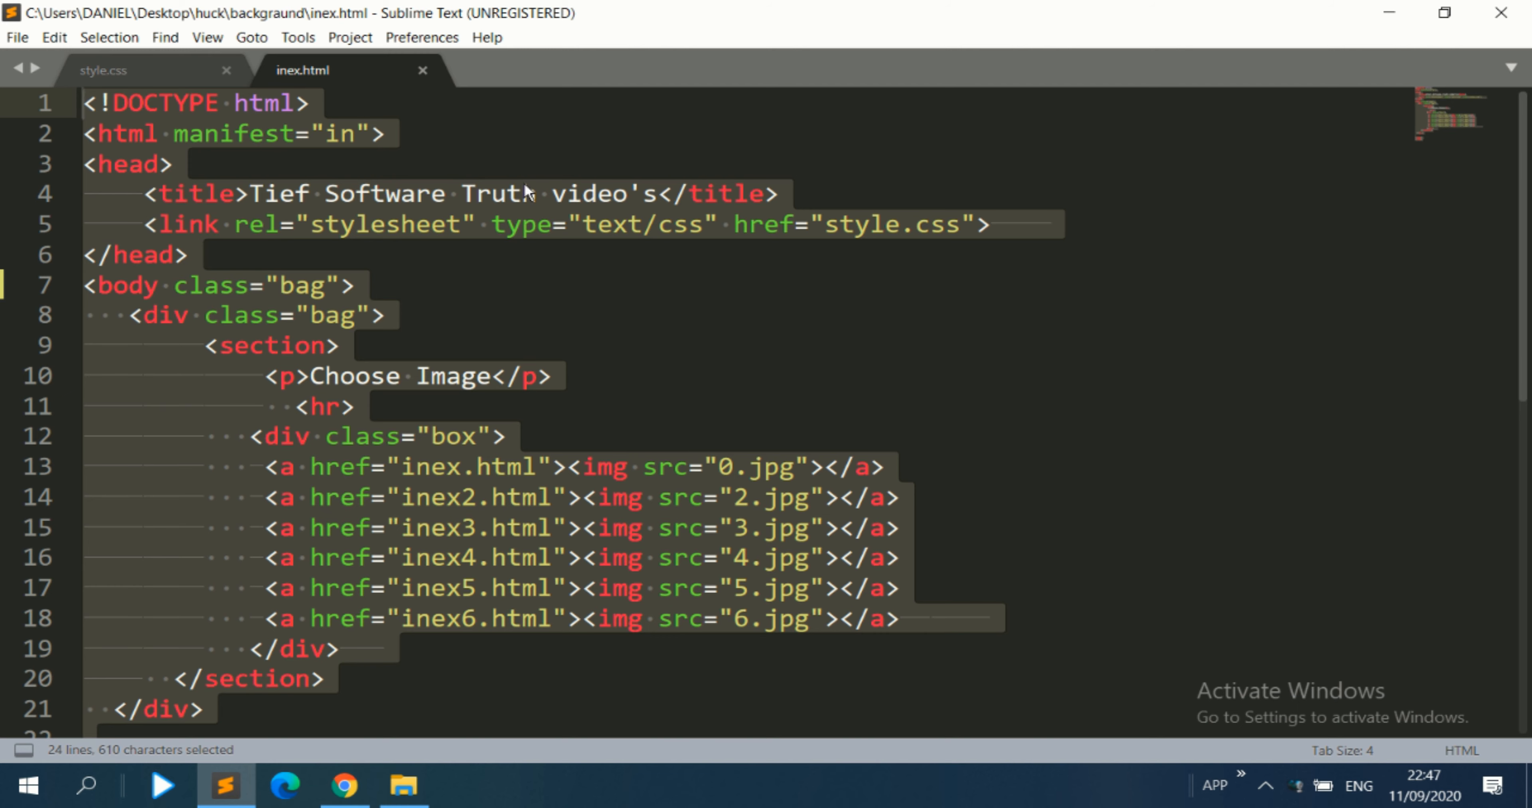
# - Change the title word 'video's' to 'Images' so it reads 'Tief Software Truth Images', then view it in the browser
pyautogui.click(476, 194)
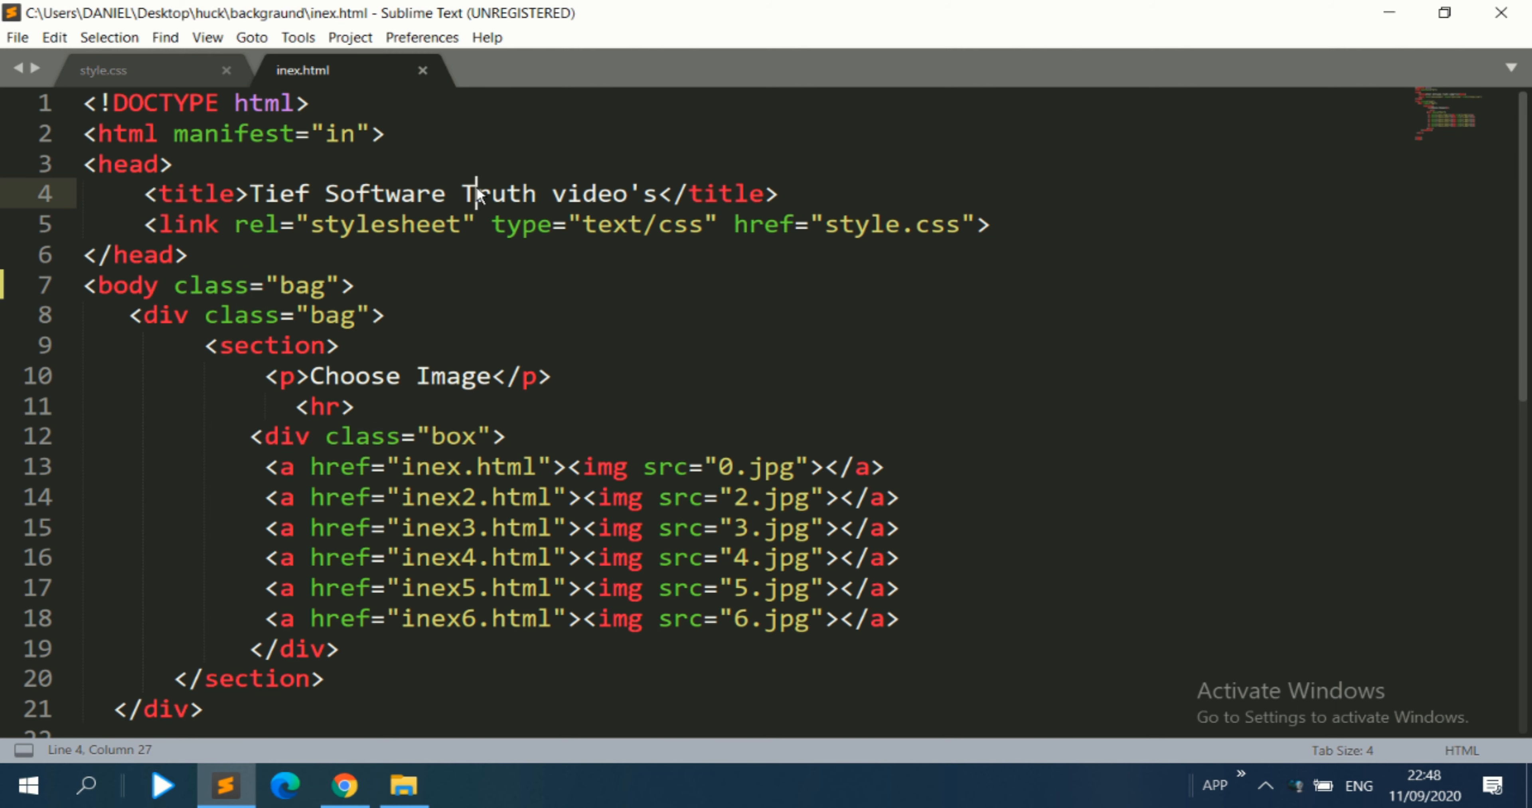
pyautogui.doubleClick(500, 193)
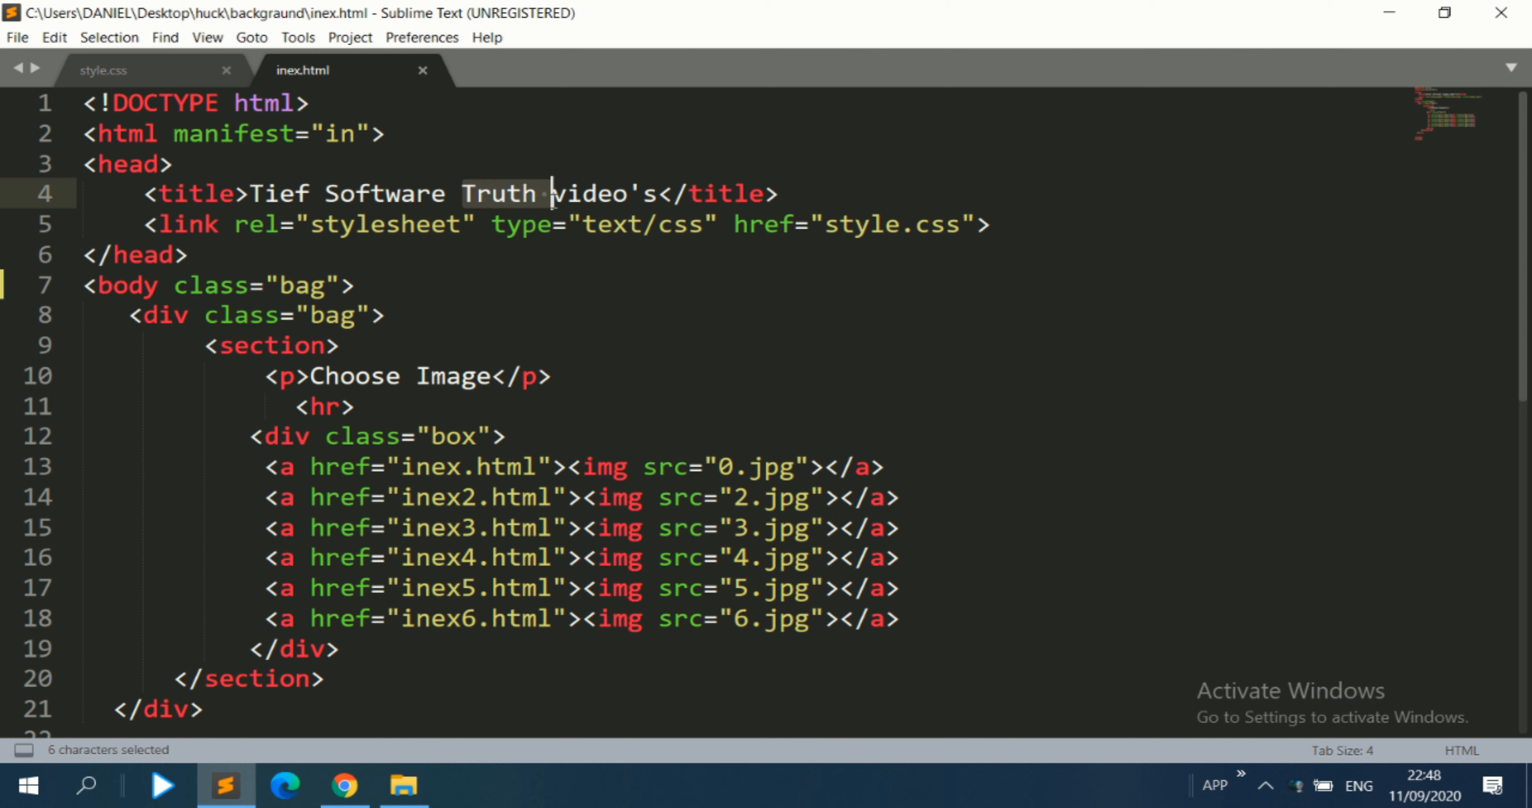
pyautogui.doubleClick(587, 192)
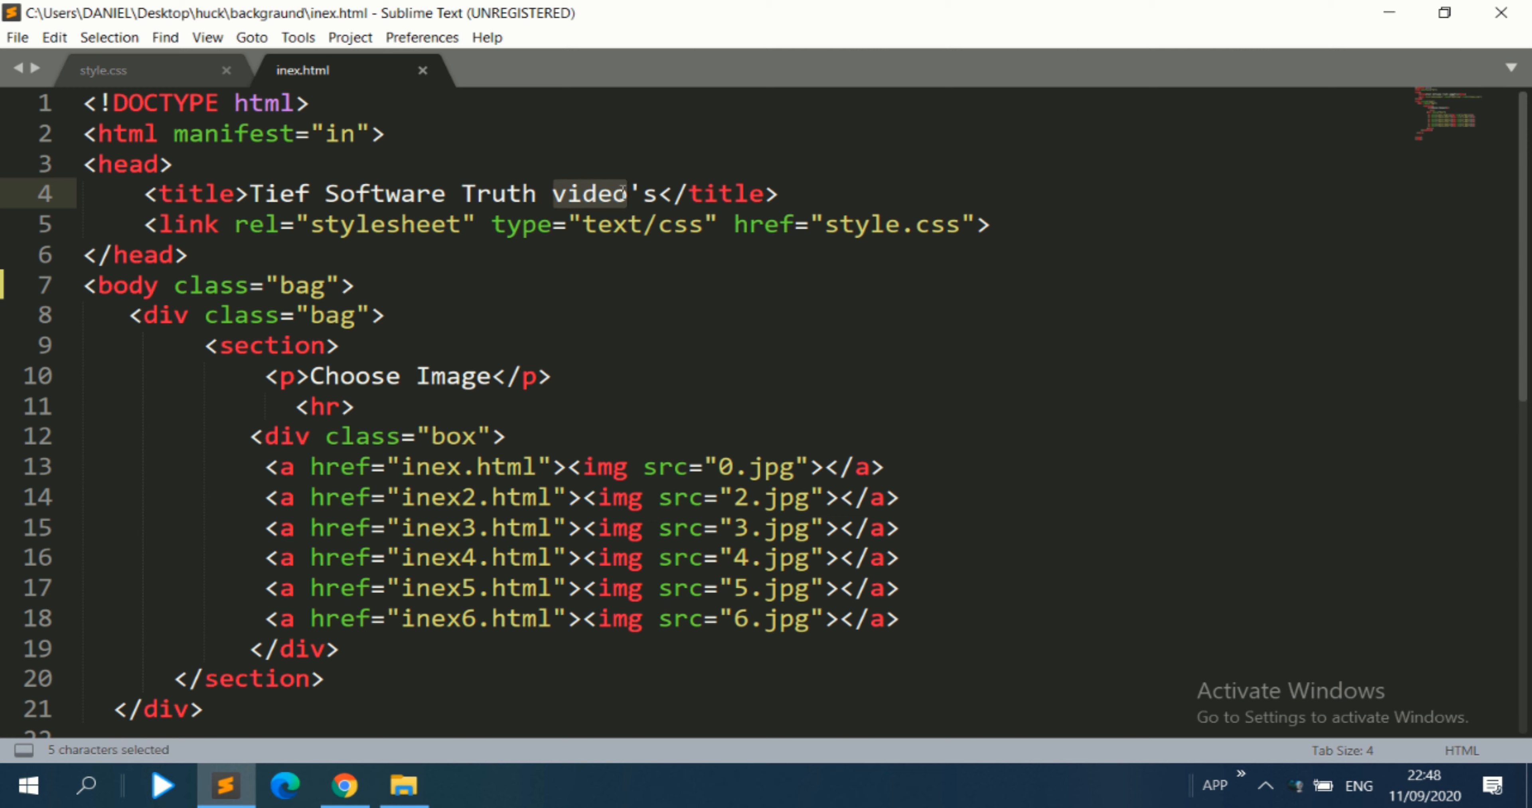
pyautogui.write('I')
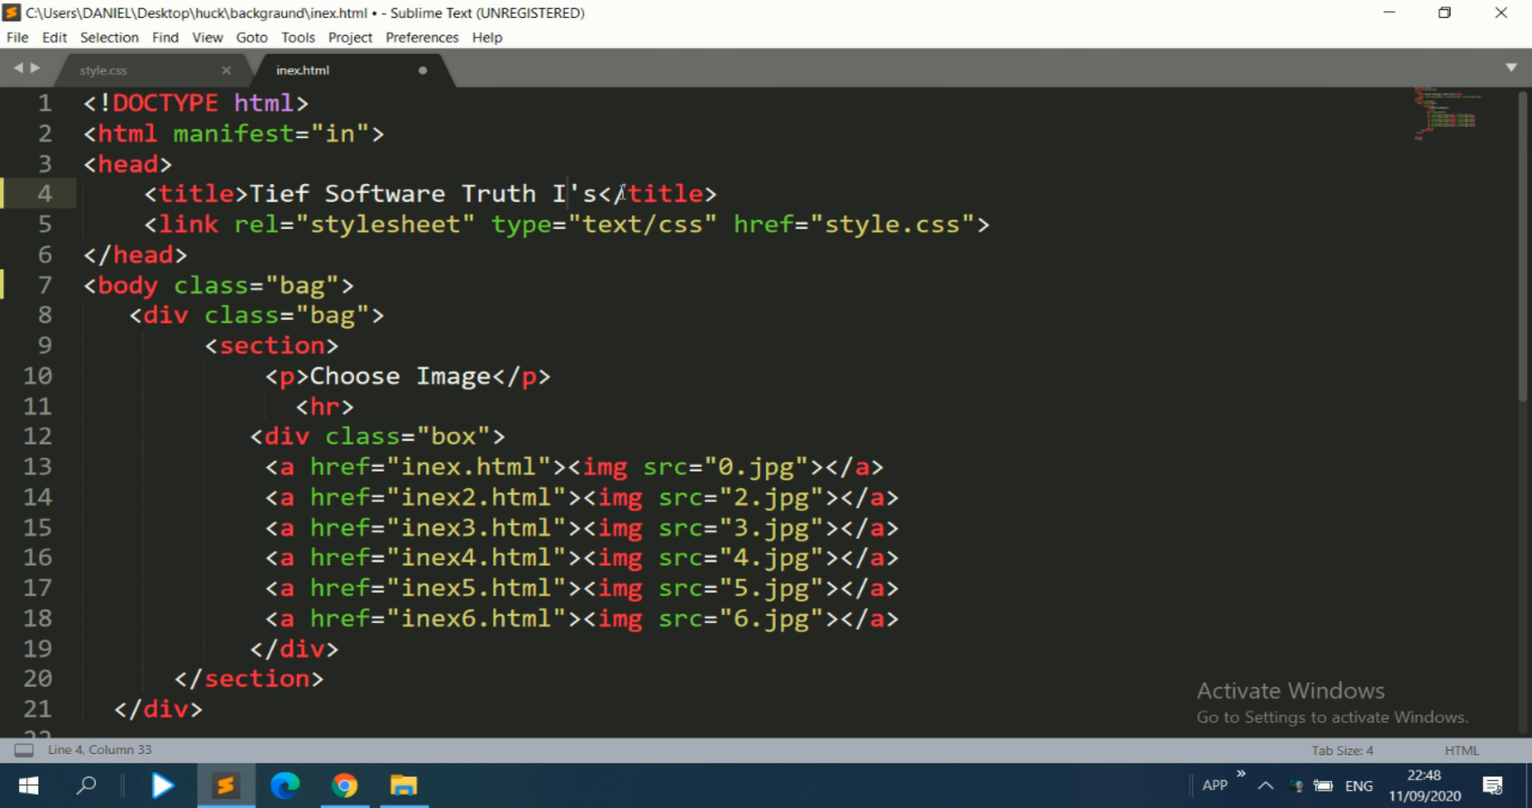
pyautogui.write('mage')
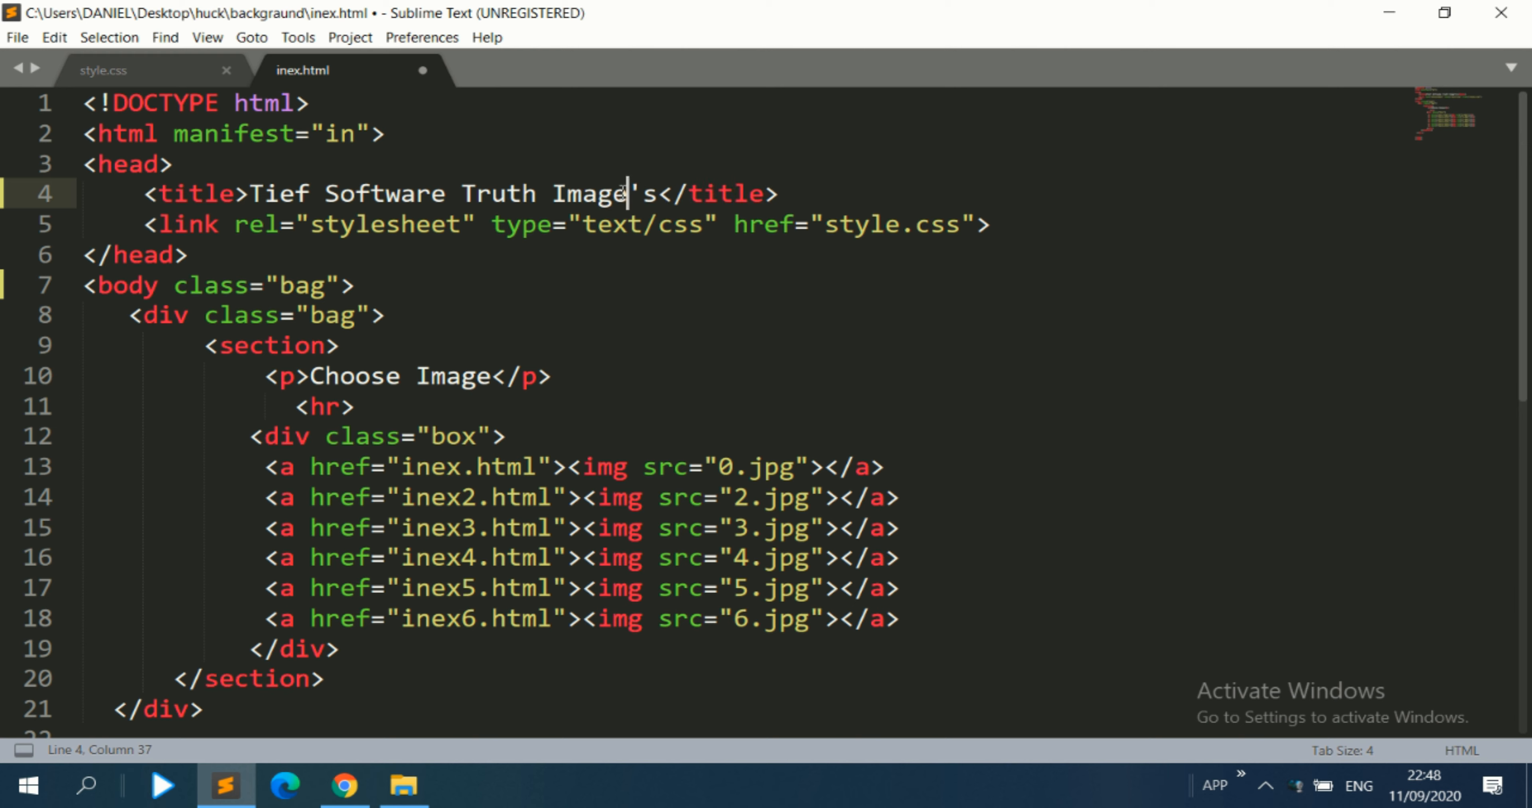
pyautogui.write('s')
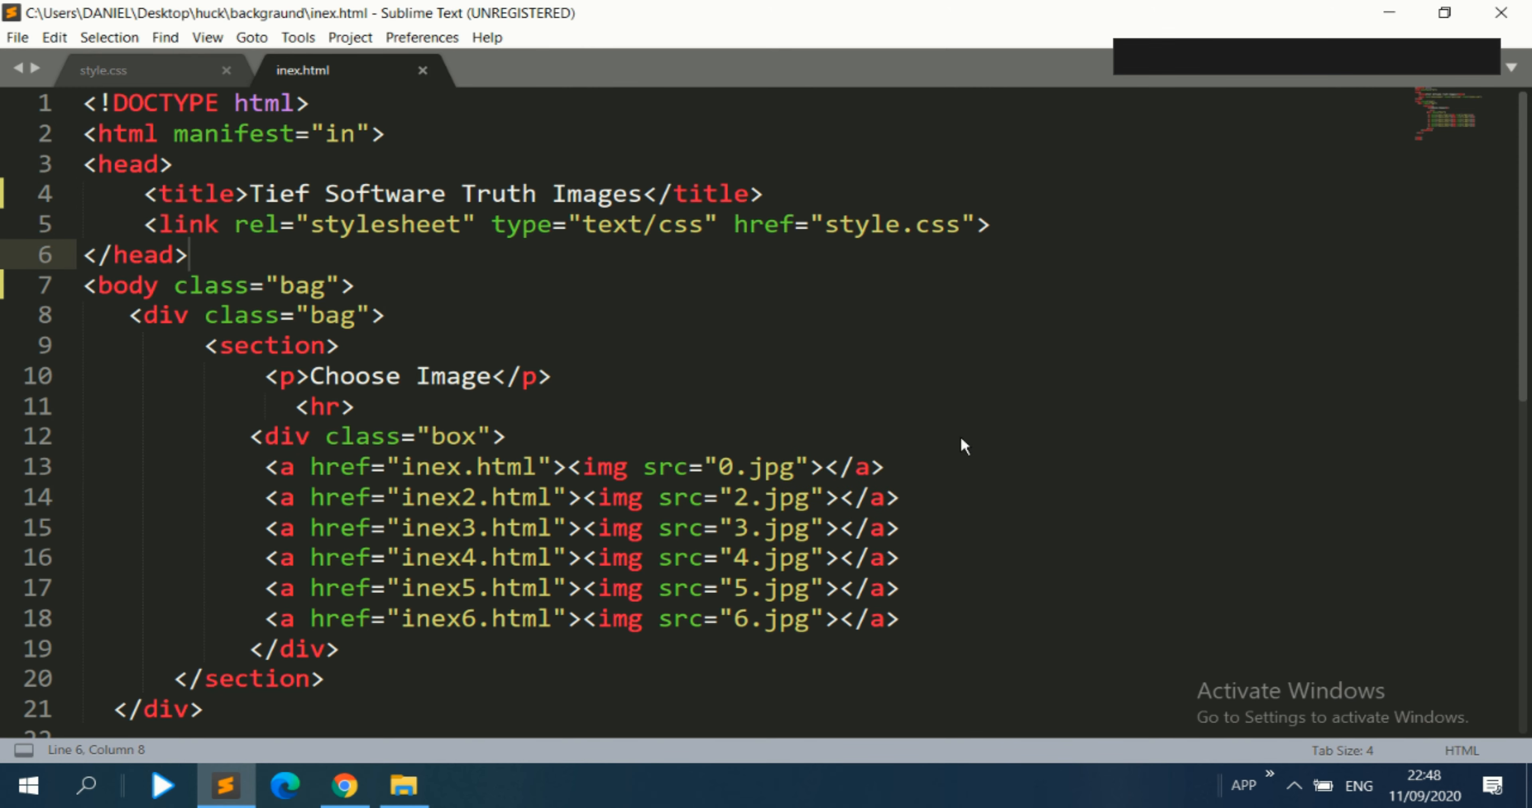
pyautogui.click(343, 785)
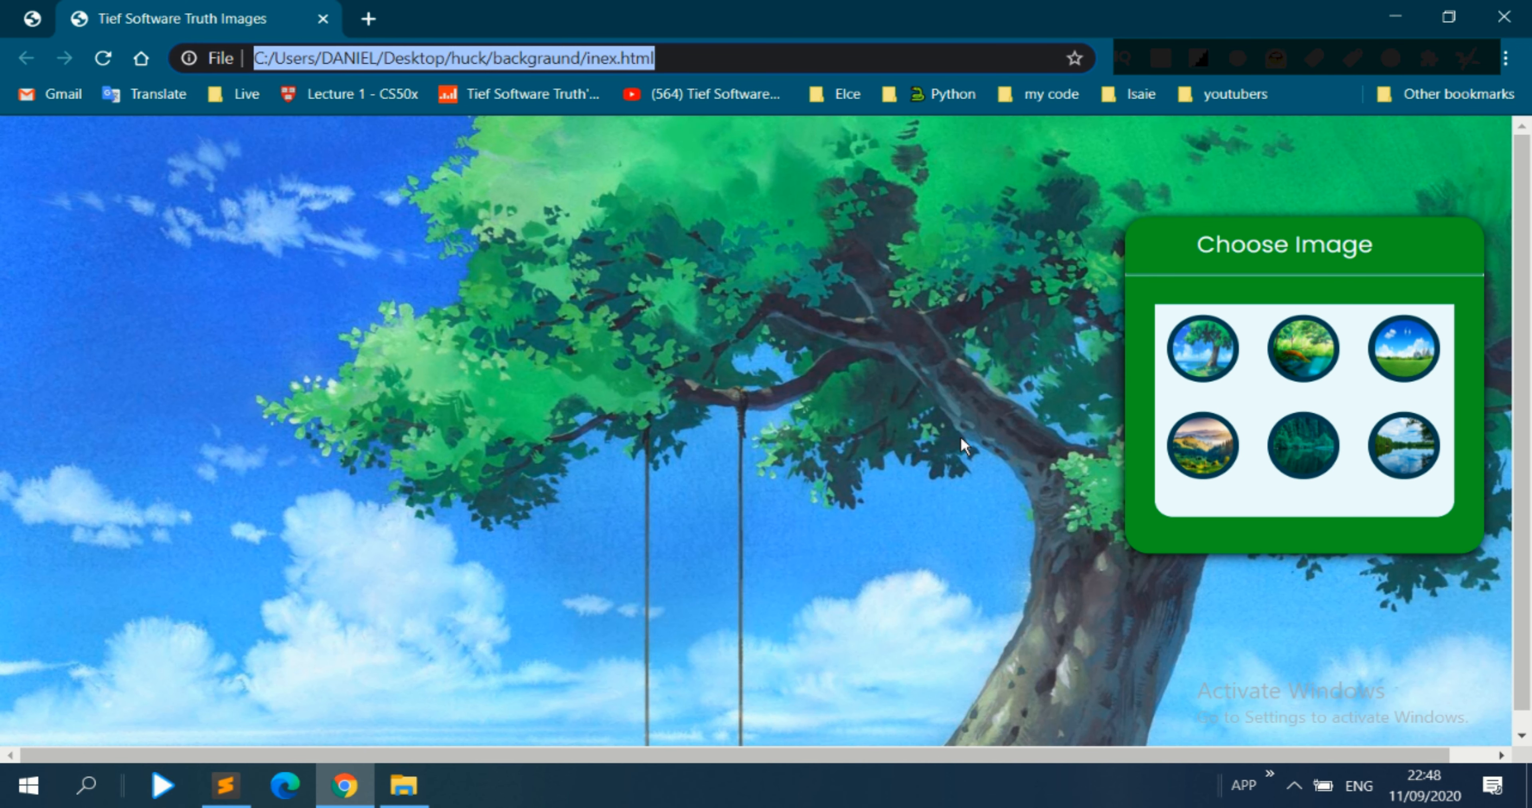
pyautogui.moveTo(1109, 213)
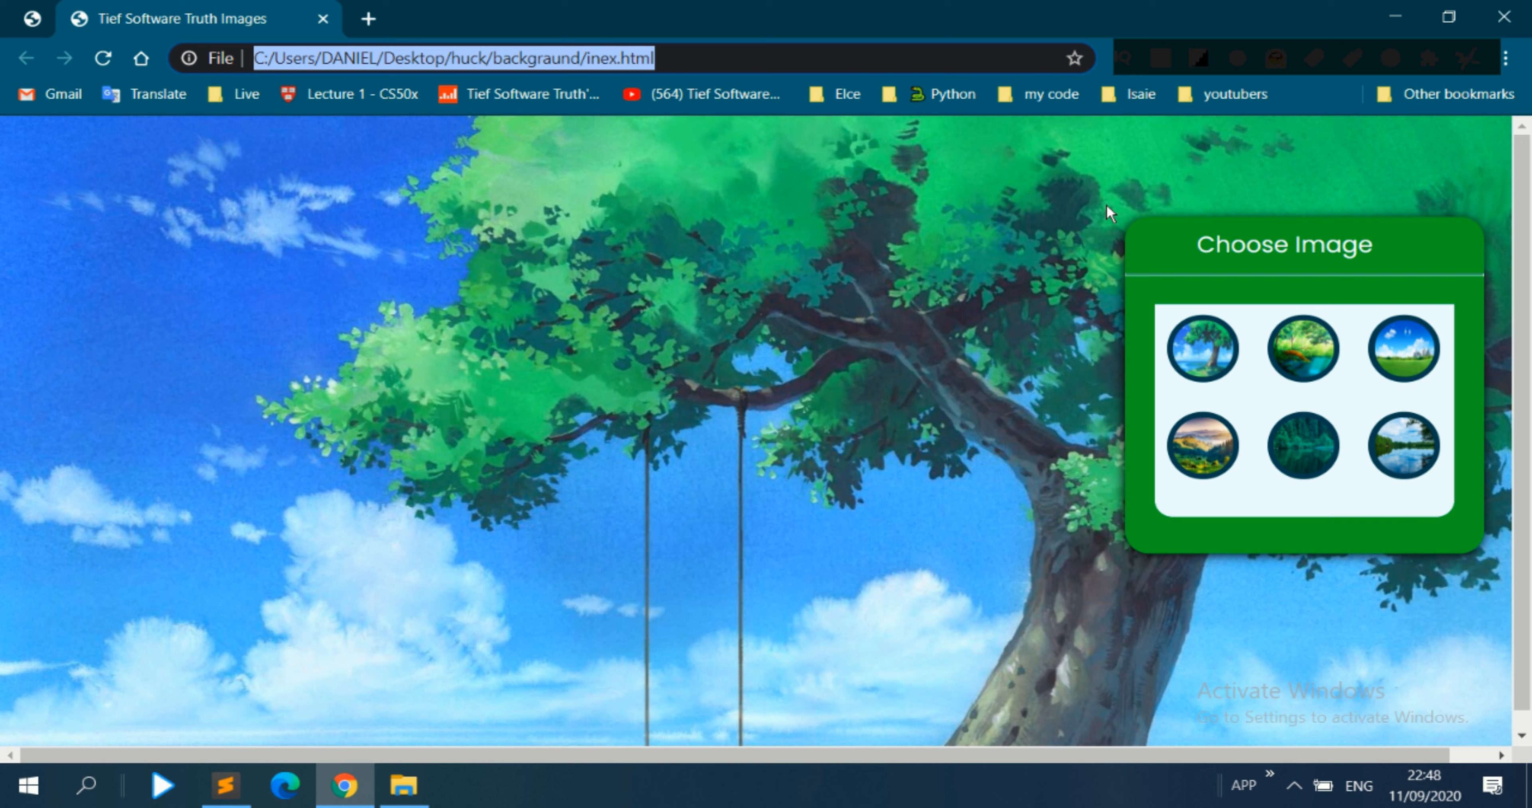
pyautogui.moveTo(1095, 396)
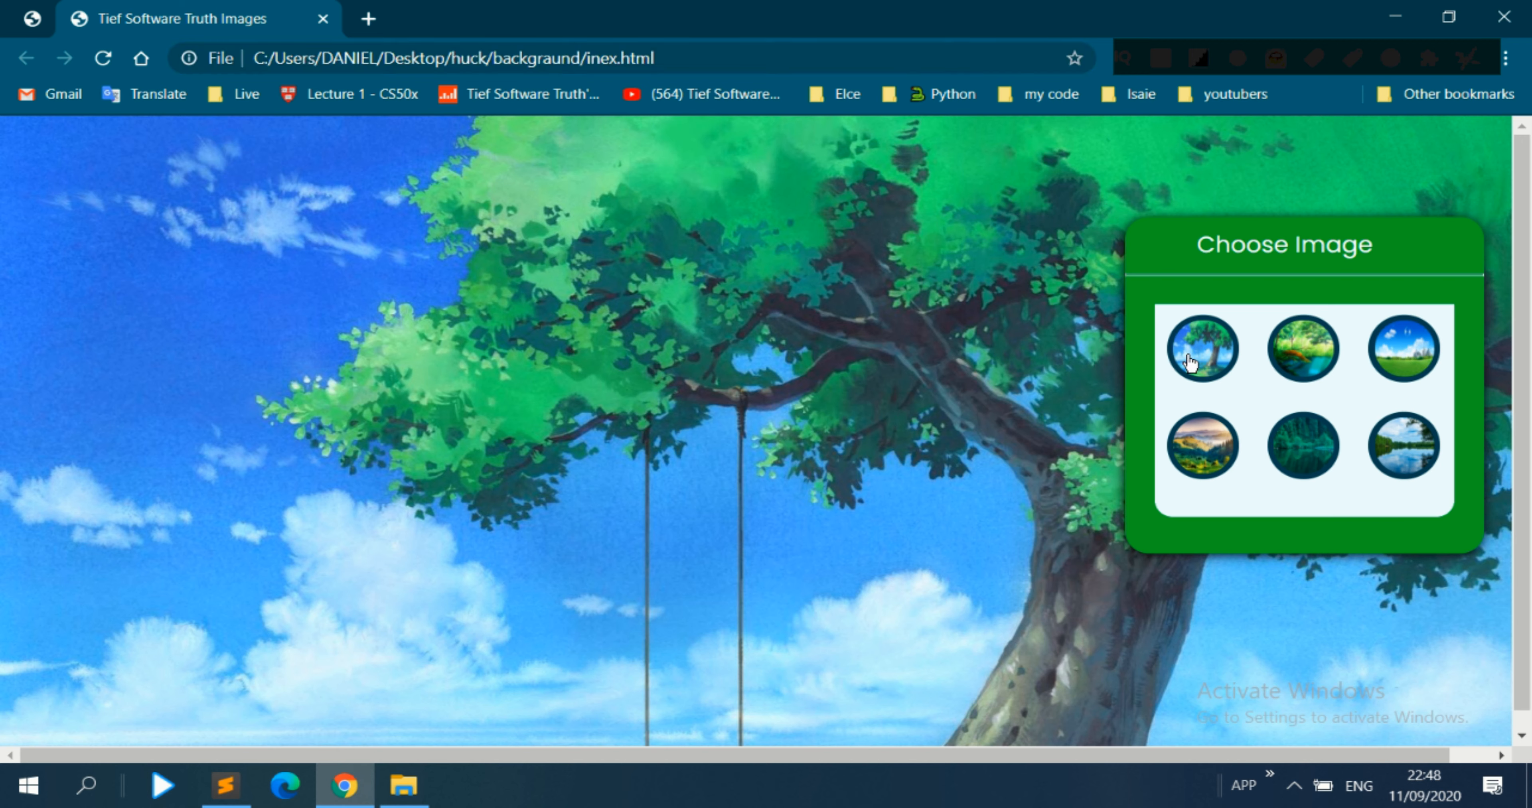
pyautogui.moveTo(1194, 360)
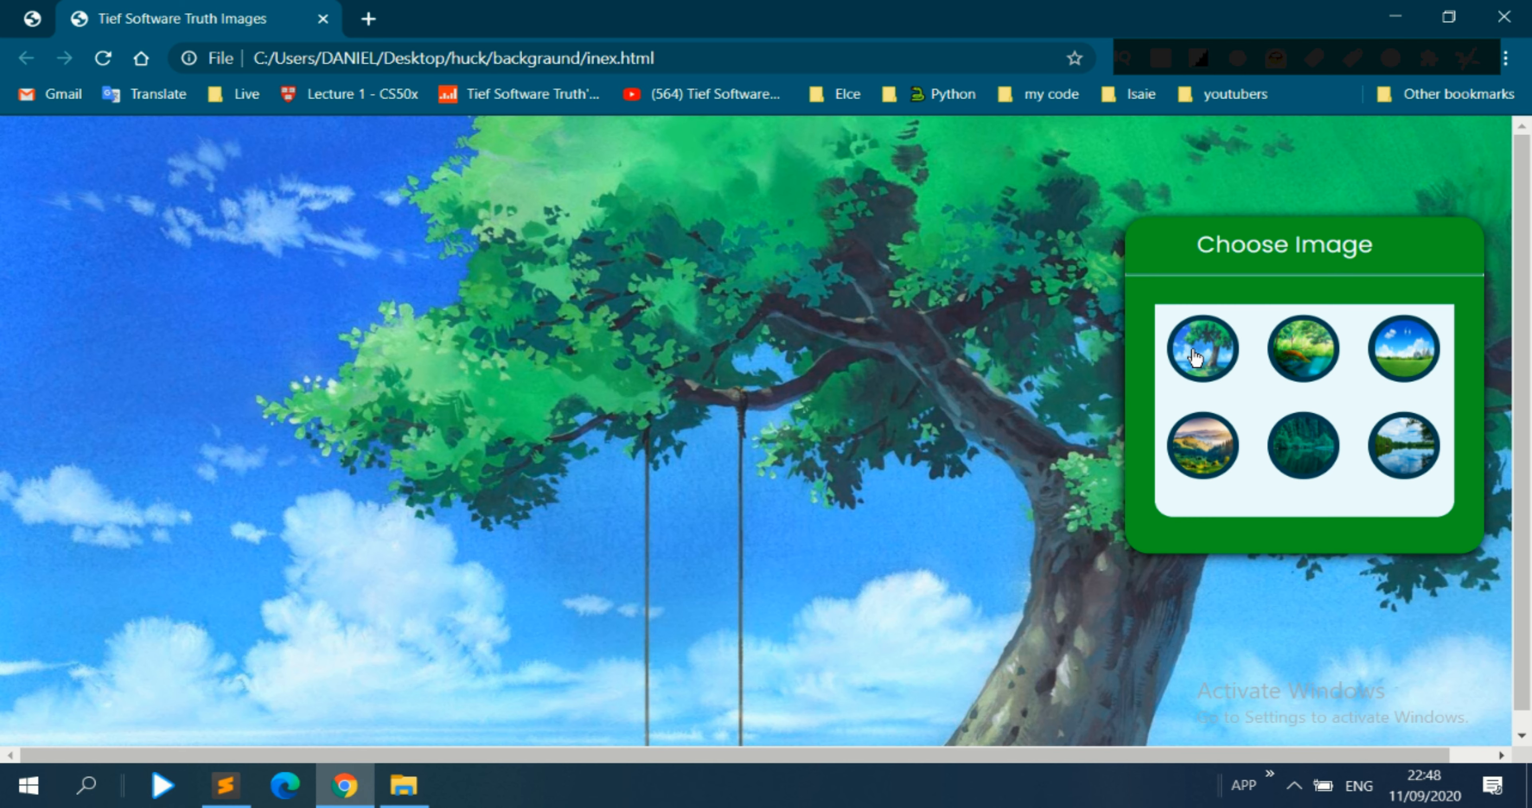
pyautogui.moveTo(1318, 338)
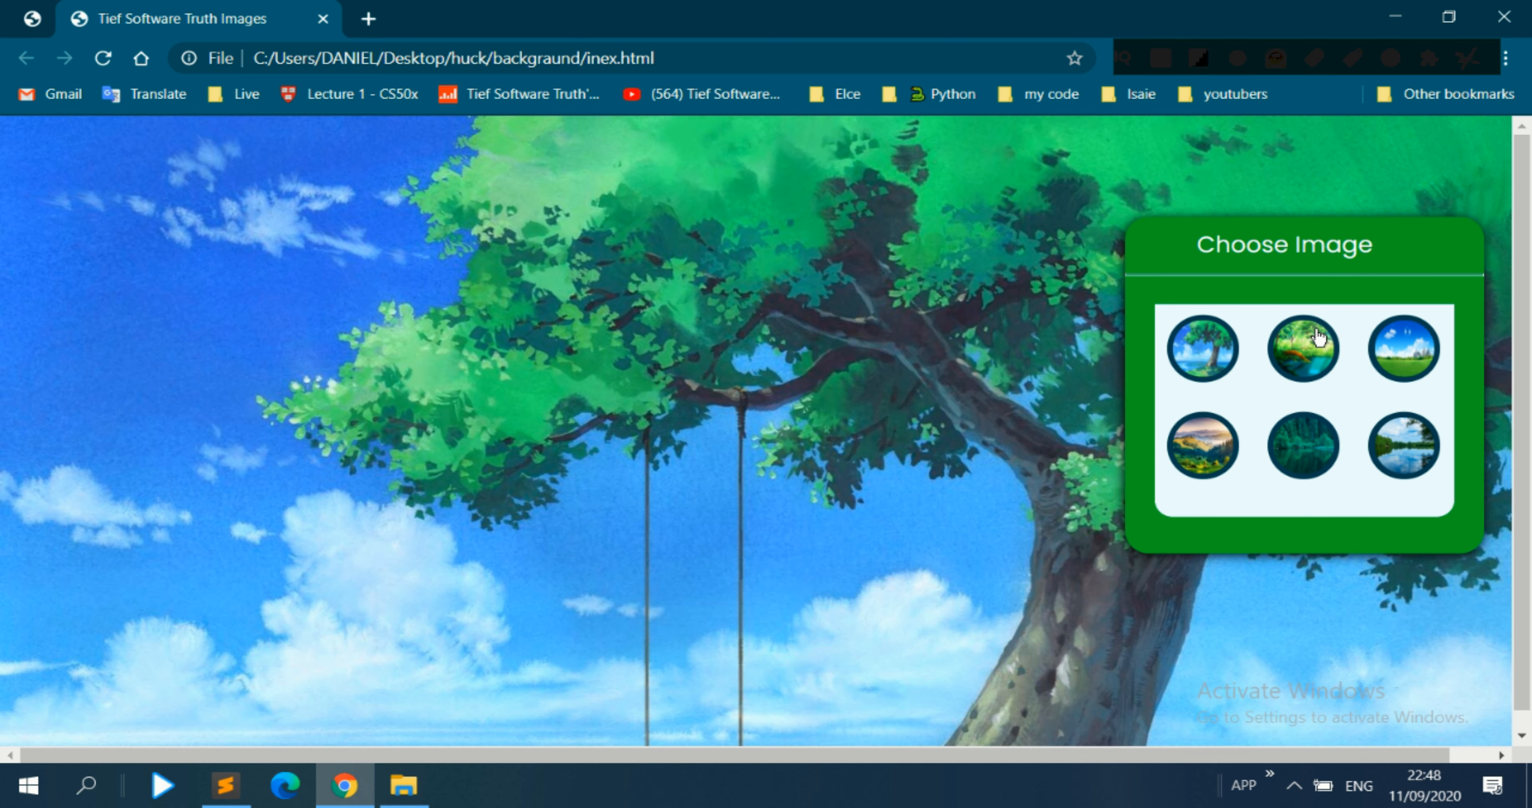
# - Switch the background via the thumbnails to the forest, city skyline and misty hills scenes (inex2, inex3, inex4)
pyautogui.click(1302, 348)
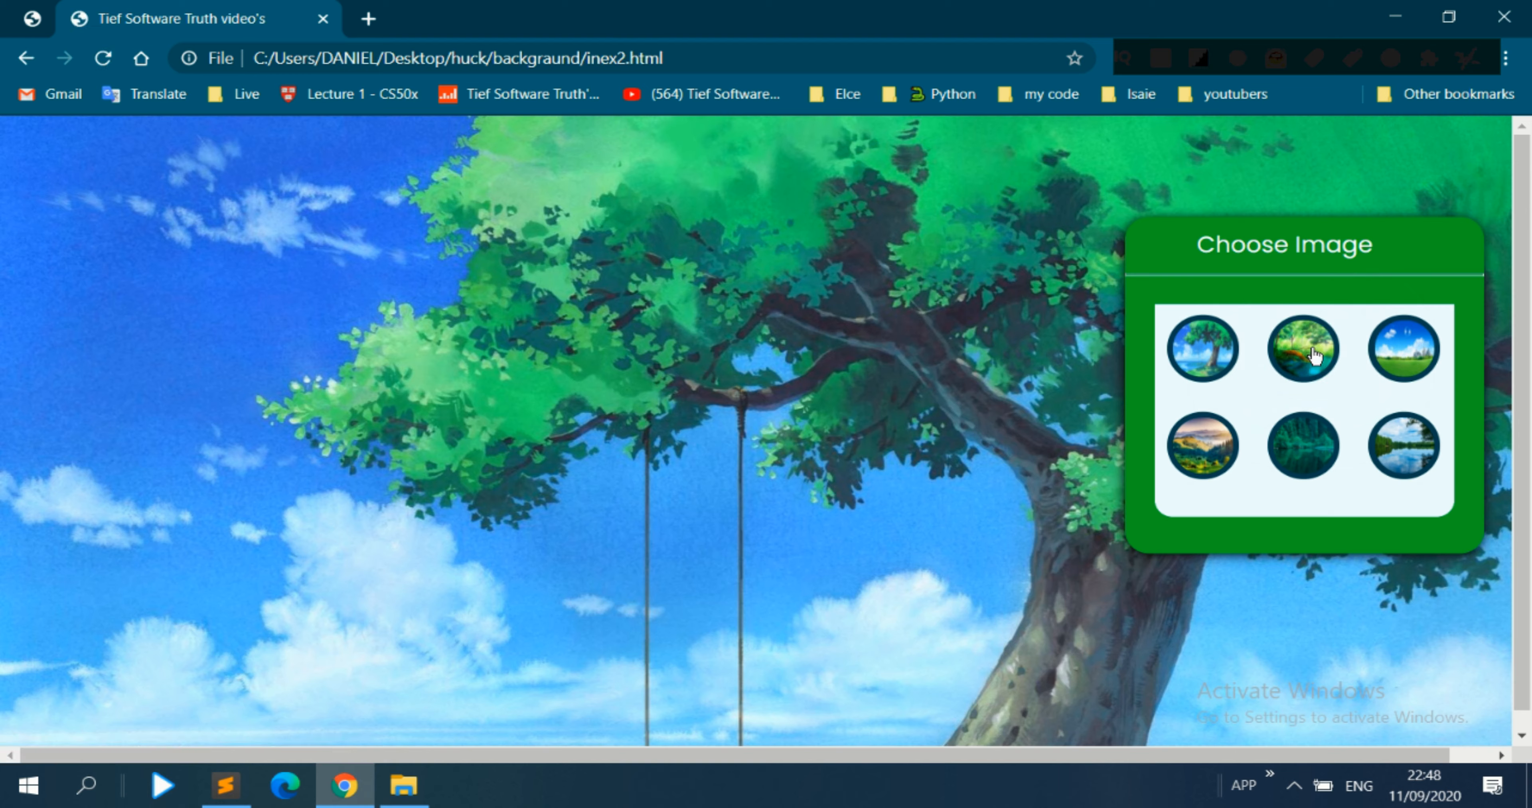
pyautogui.click(1301, 348)
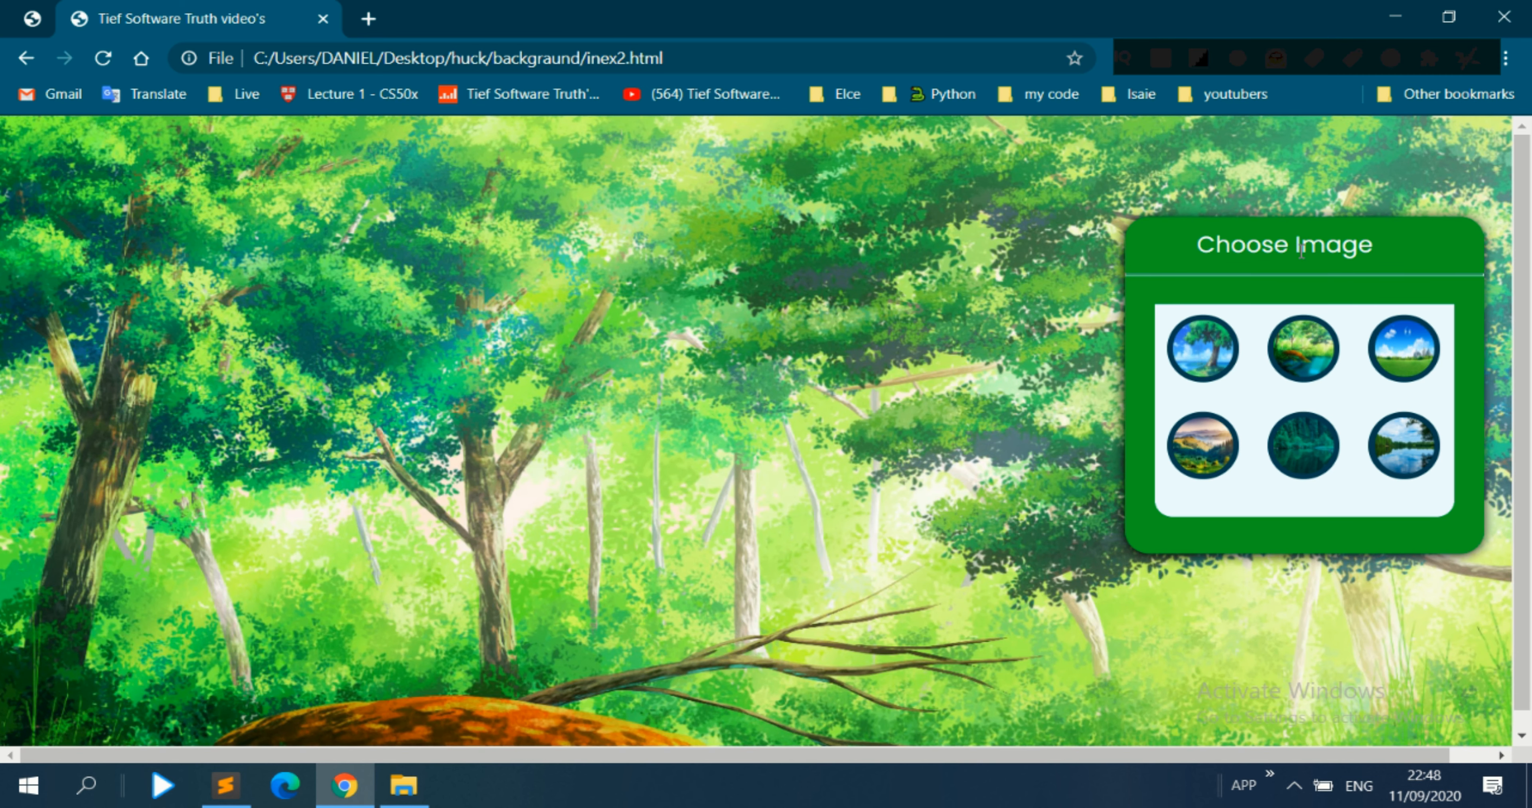
pyautogui.moveTo(1403, 348)
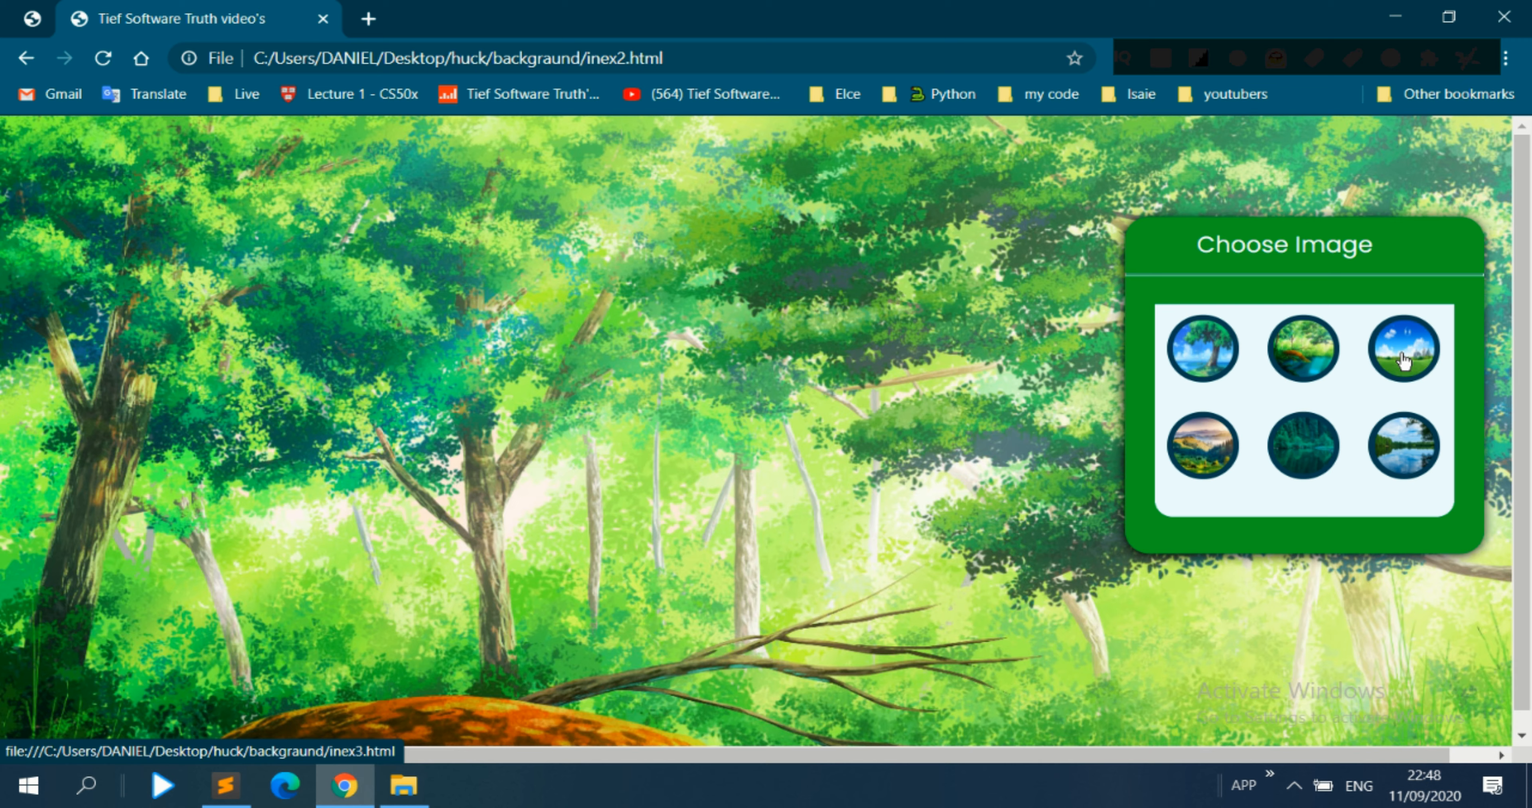
pyautogui.click(1402, 347)
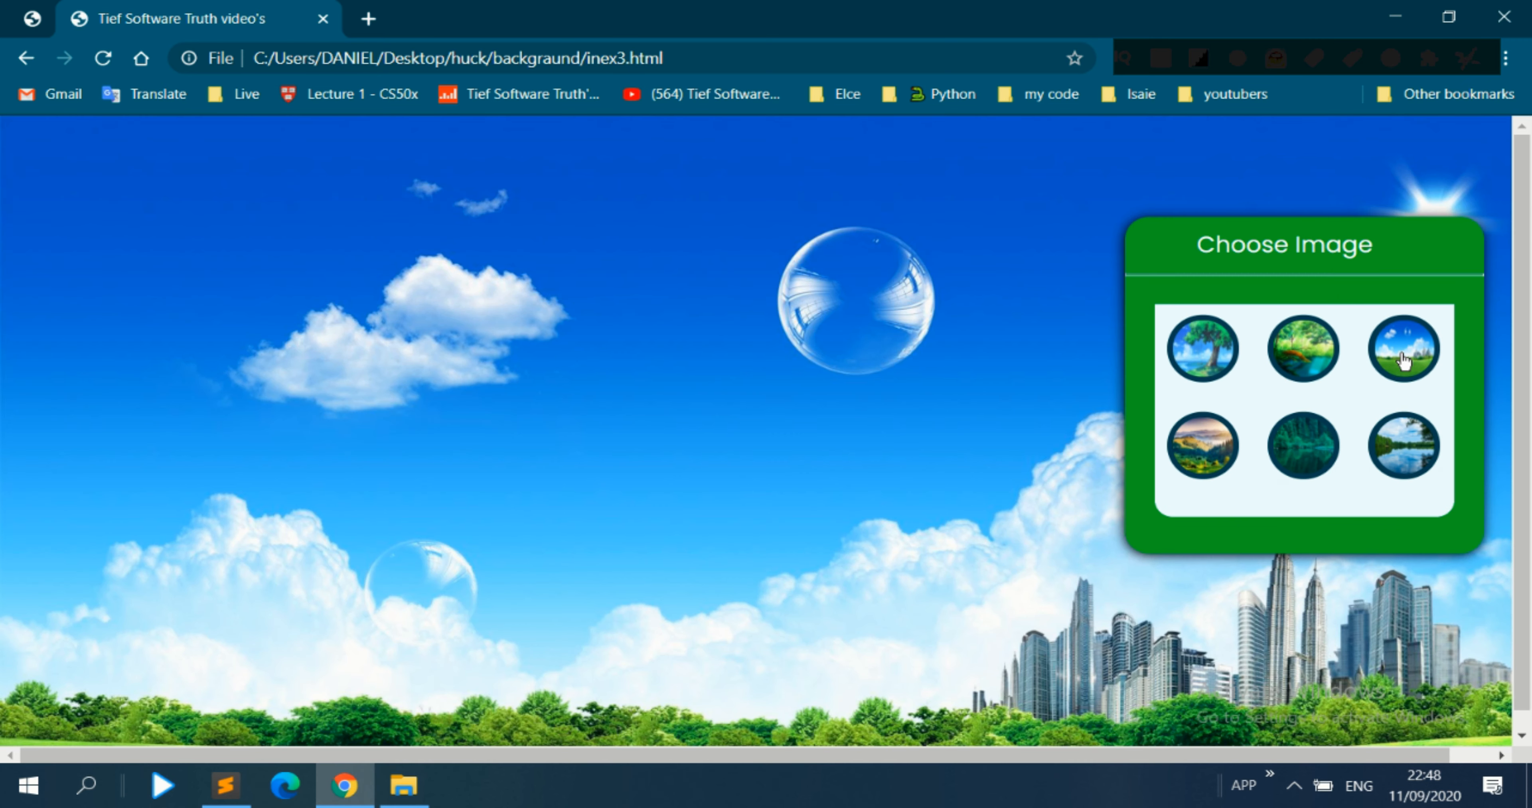
pyautogui.moveTo(1203, 461)
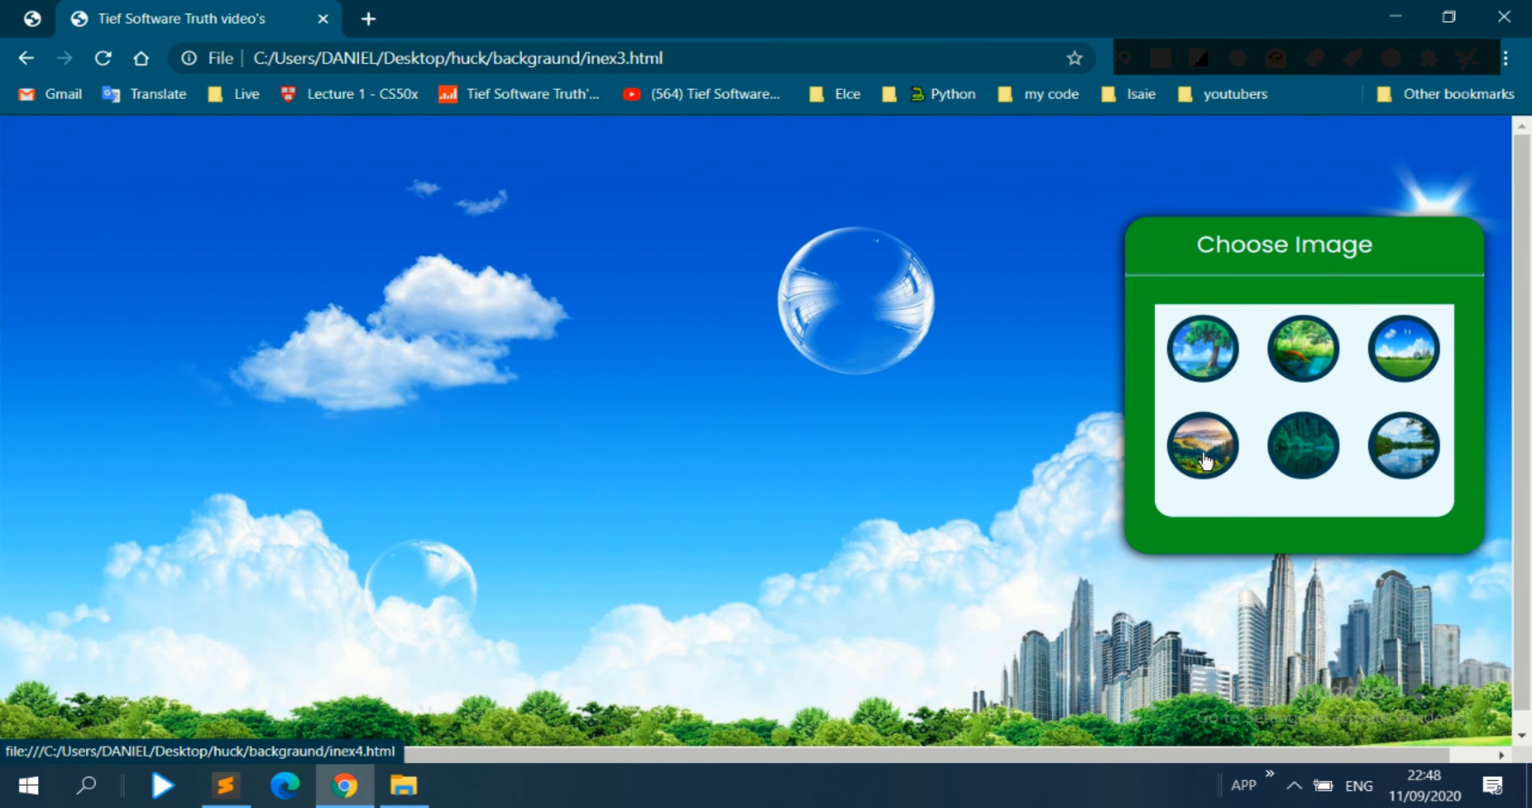
pyautogui.click(1202, 446)
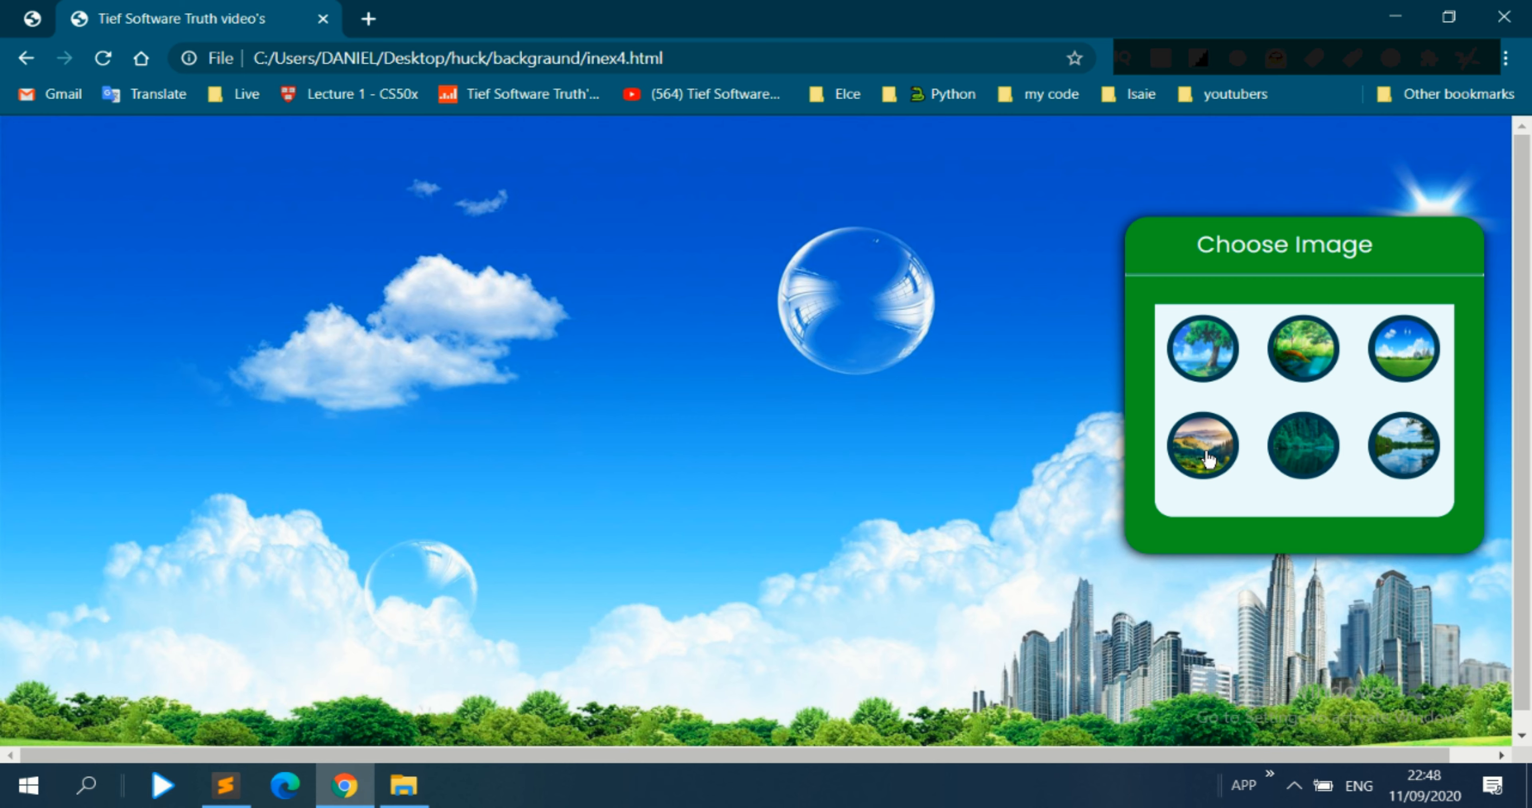
pyautogui.click(1203, 446)
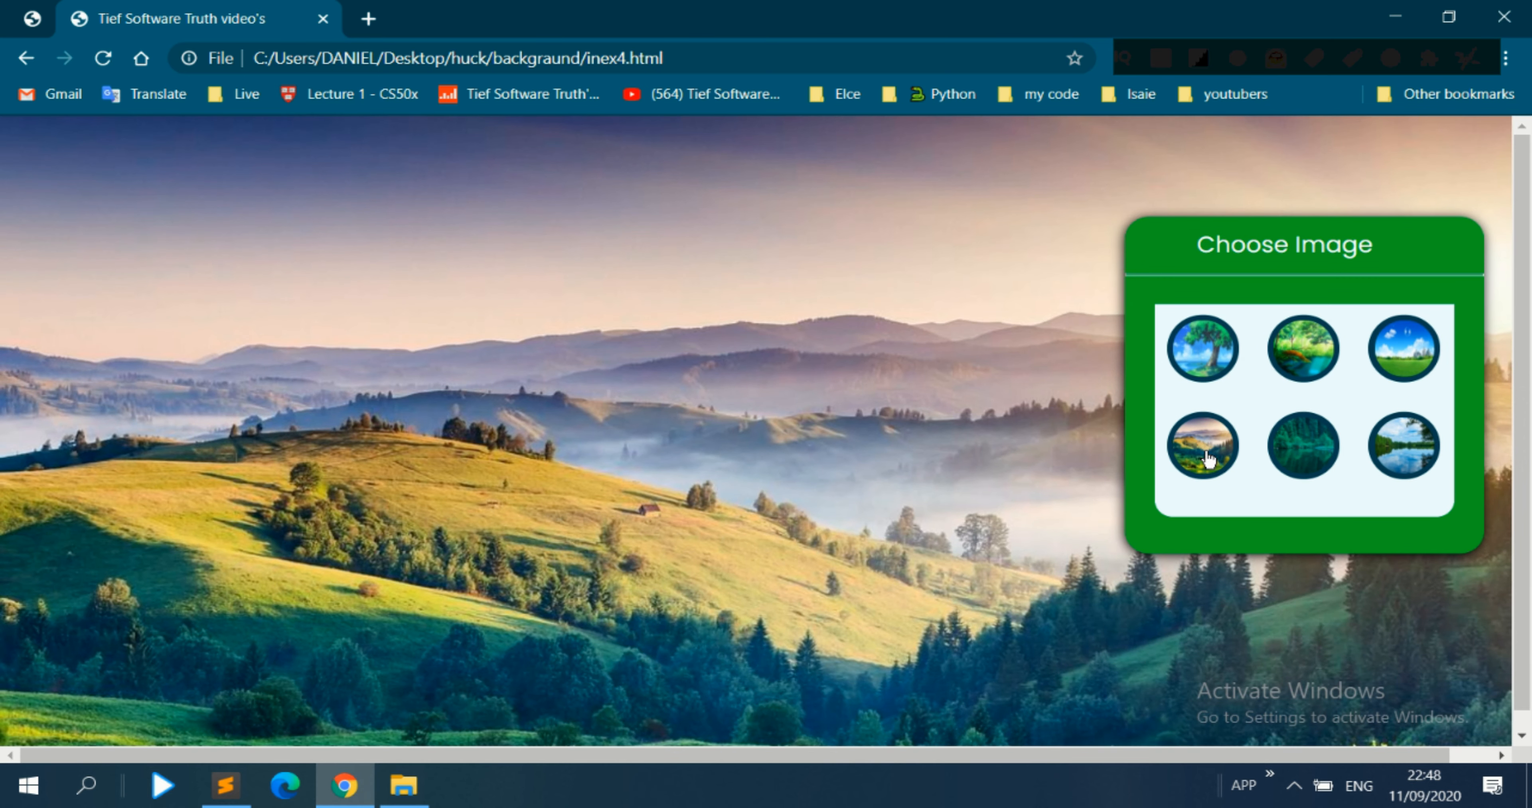